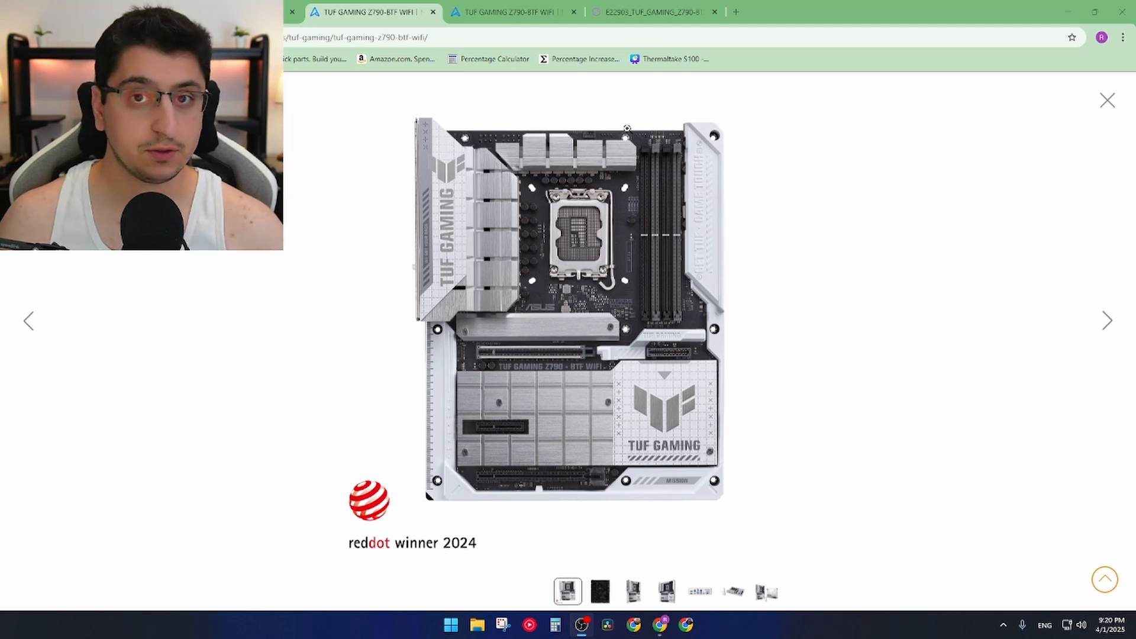
pyautogui.moveTo(577, 98)
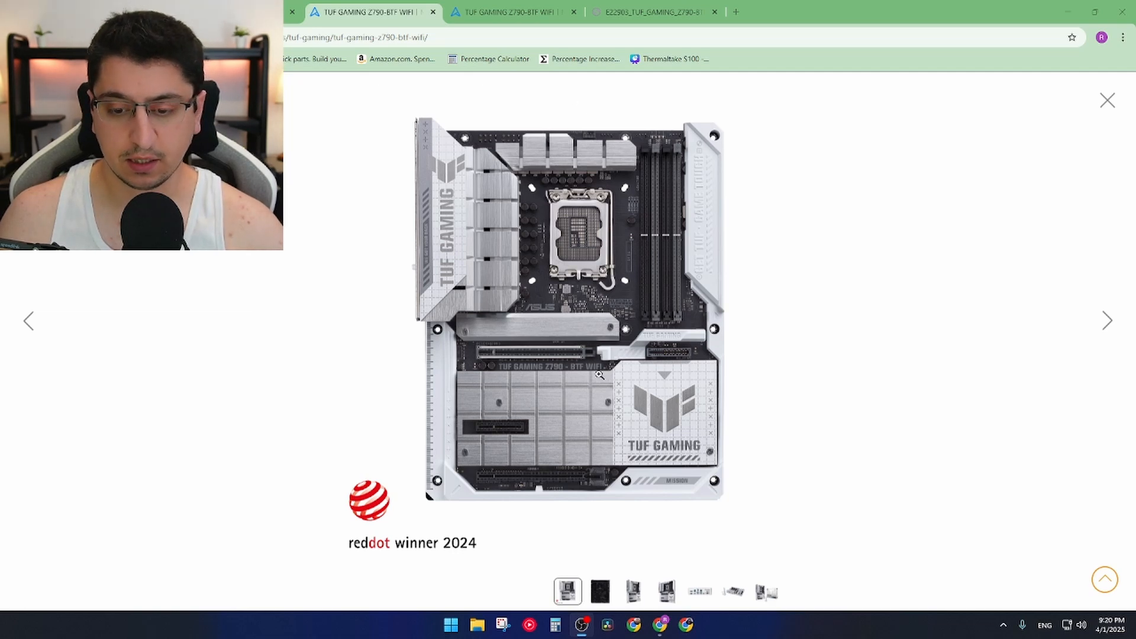
# Enlarge the TUF Gaming Z790-BTF WiFi motherboard image to see its graphics card slot.
pyautogui.click(601, 374)
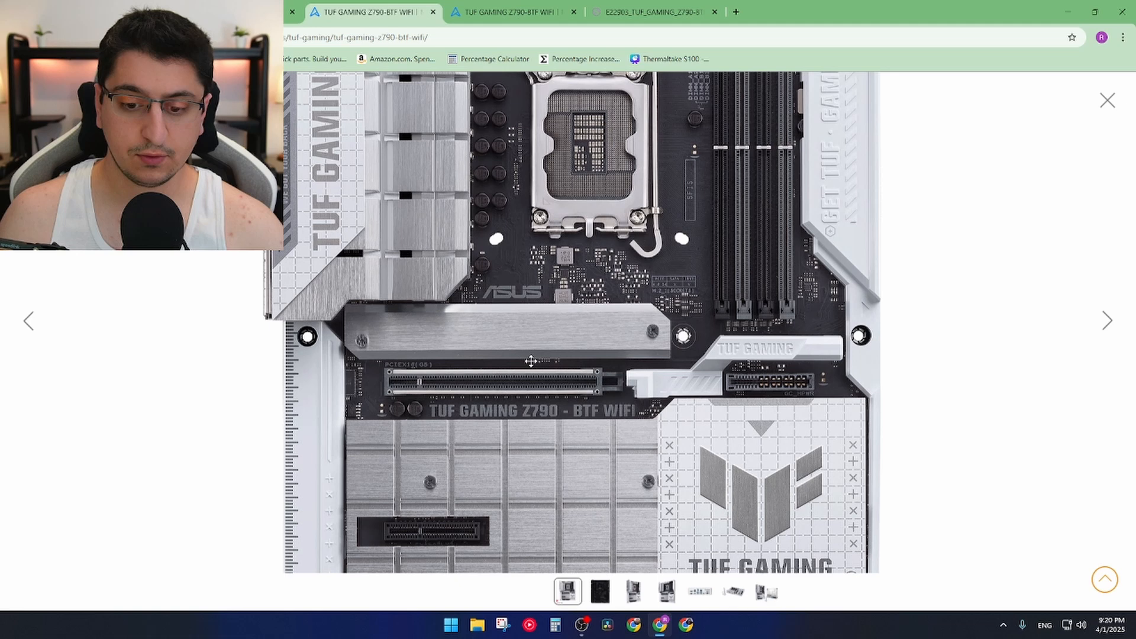
pyautogui.moveTo(842, 382)
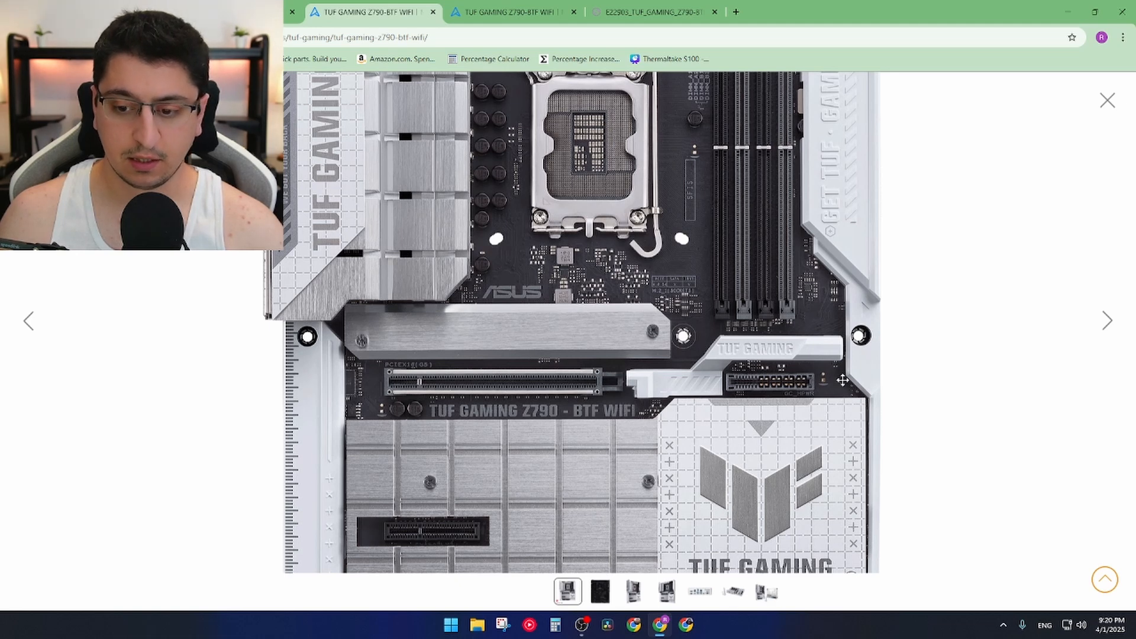
pyautogui.moveTo(806, 400)
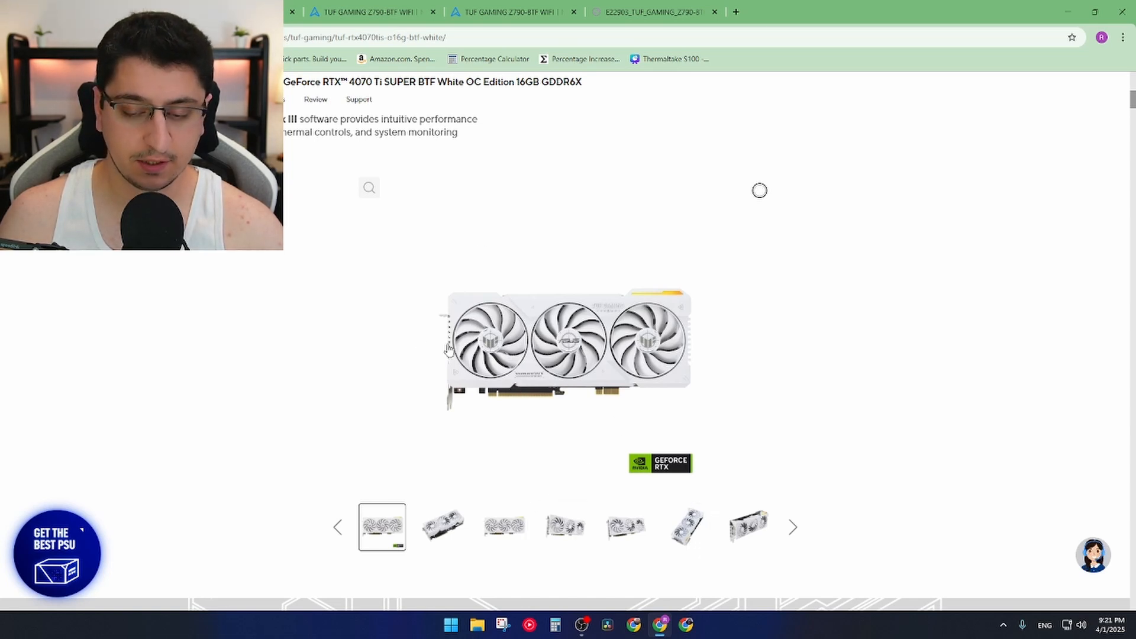
# Browse the white RTX 4070 Ti SUPER BTF card's enlarged photos, then go back to the Z790-BTF tab.
pyautogui.click(624, 528)
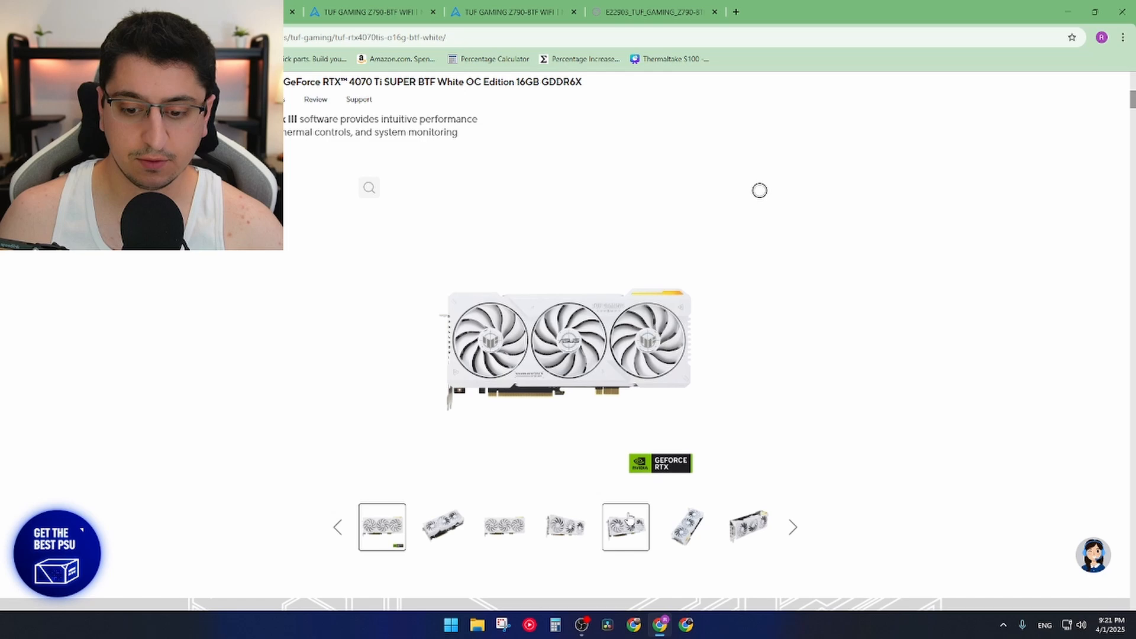
pyautogui.click(793, 526)
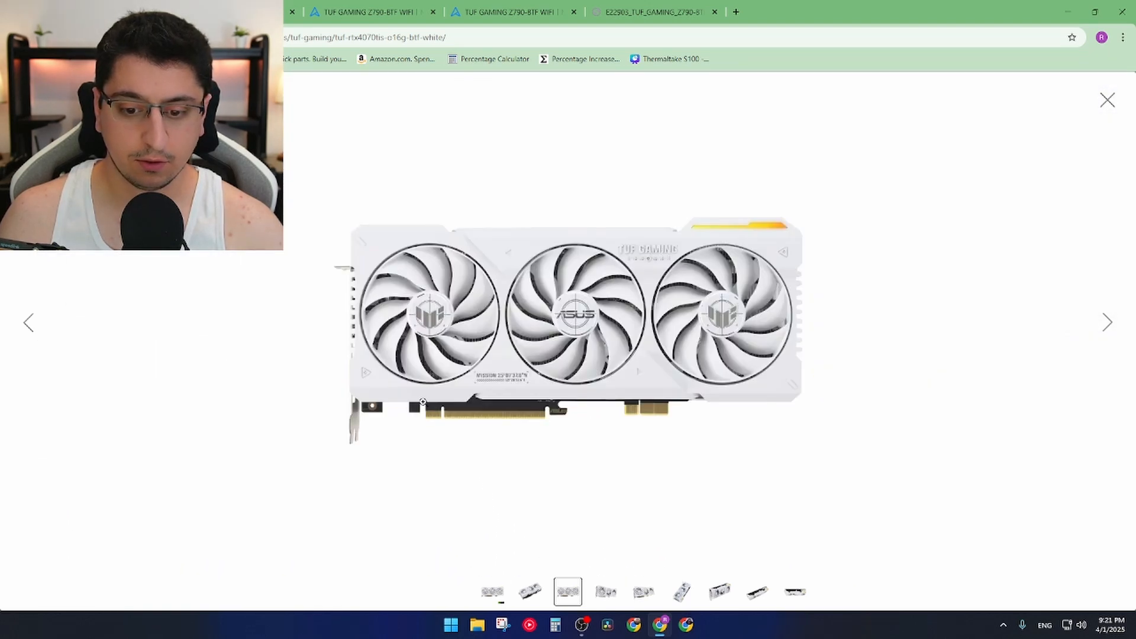
pyautogui.moveTo(460, 443)
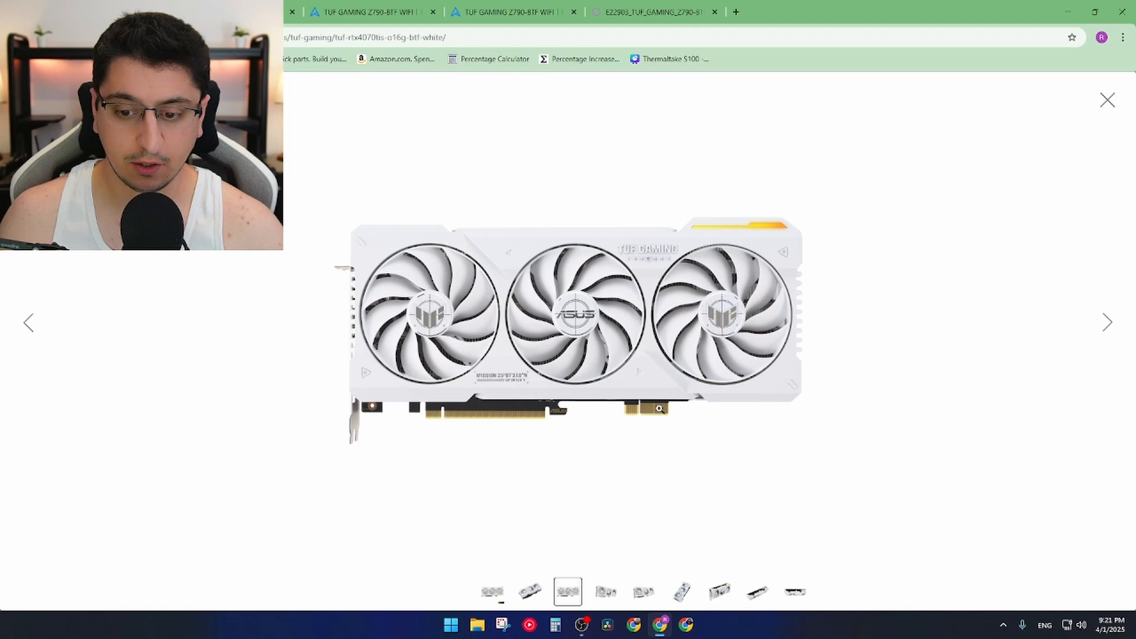
pyautogui.moveTo(645, 414)
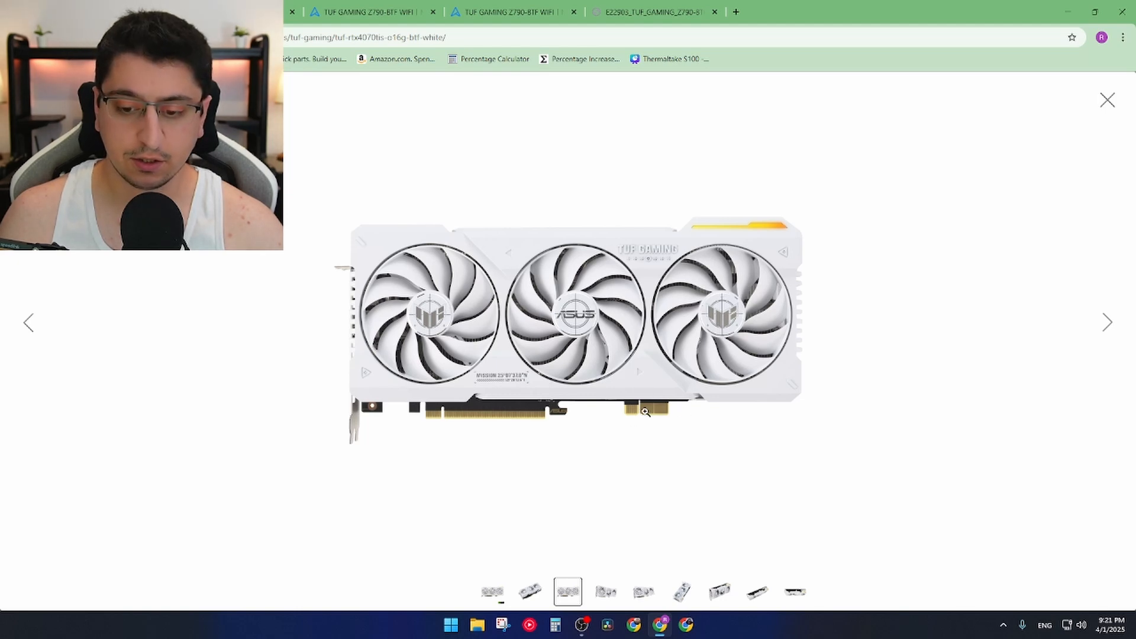
pyautogui.click(642, 417)
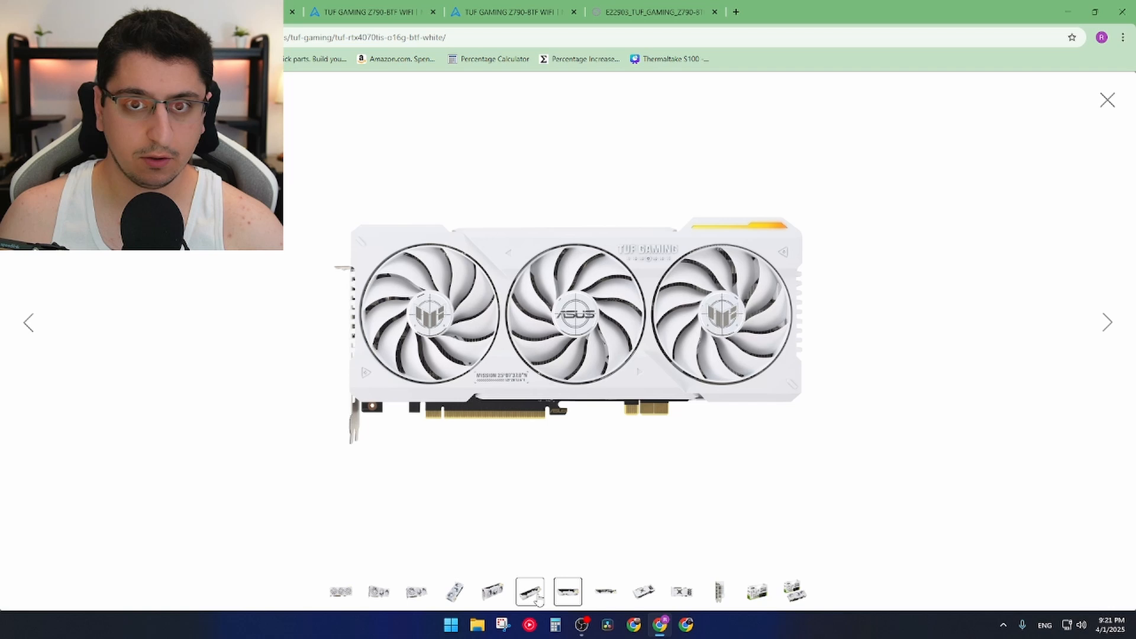
pyautogui.click(566, 592)
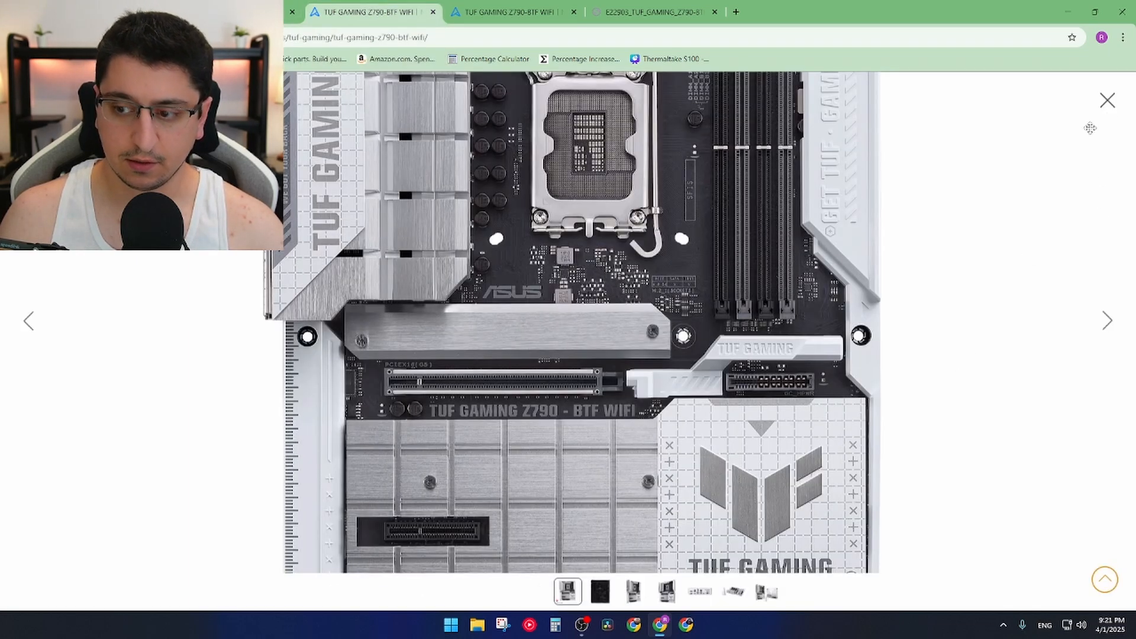
# Advance the Z790-BTF gallery to the board's rear side with its back-mounted power connectors.
pyautogui.click(602, 594)
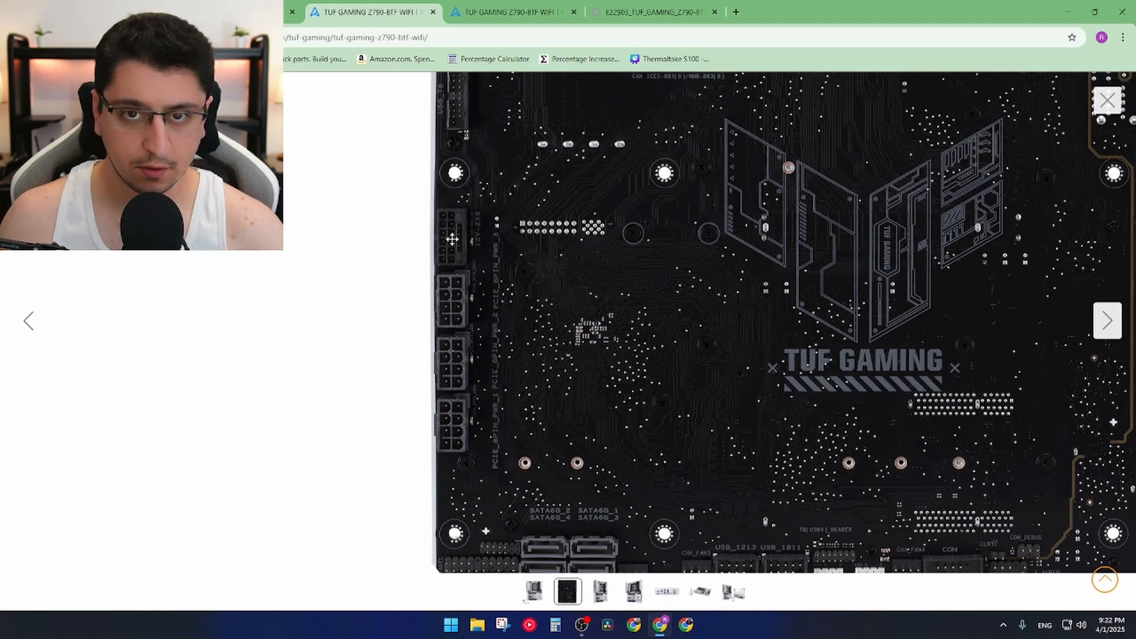
pyautogui.moveTo(475, 316)
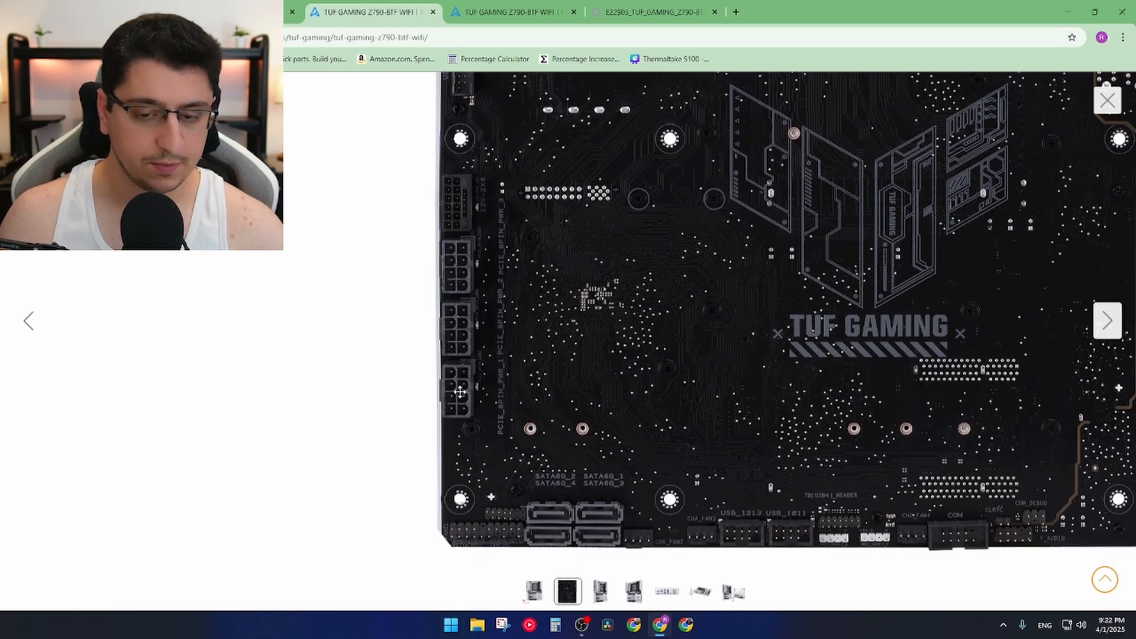
pyautogui.moveTo(424, 364)
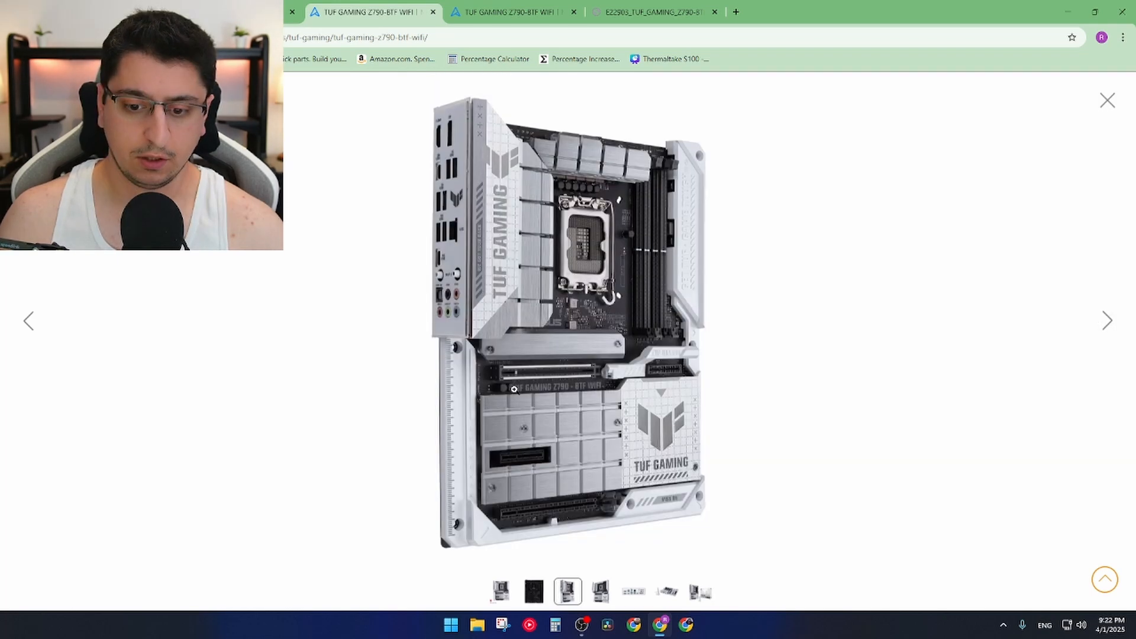
pyautogui.moveTo(666, 352)
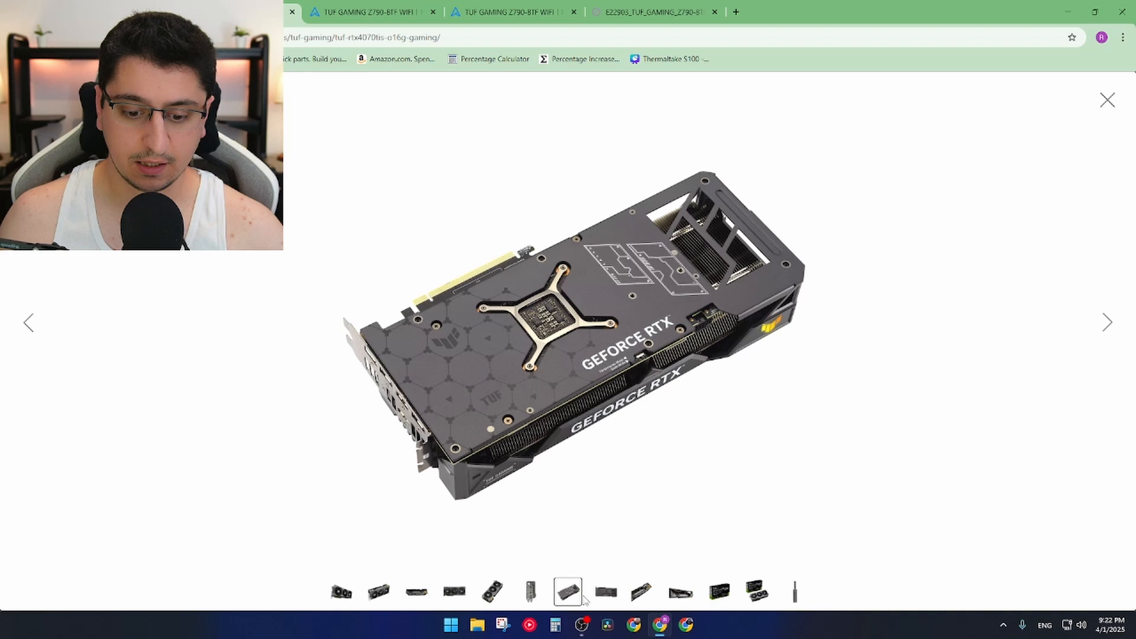
pyautogui.moveTo(616, 518)
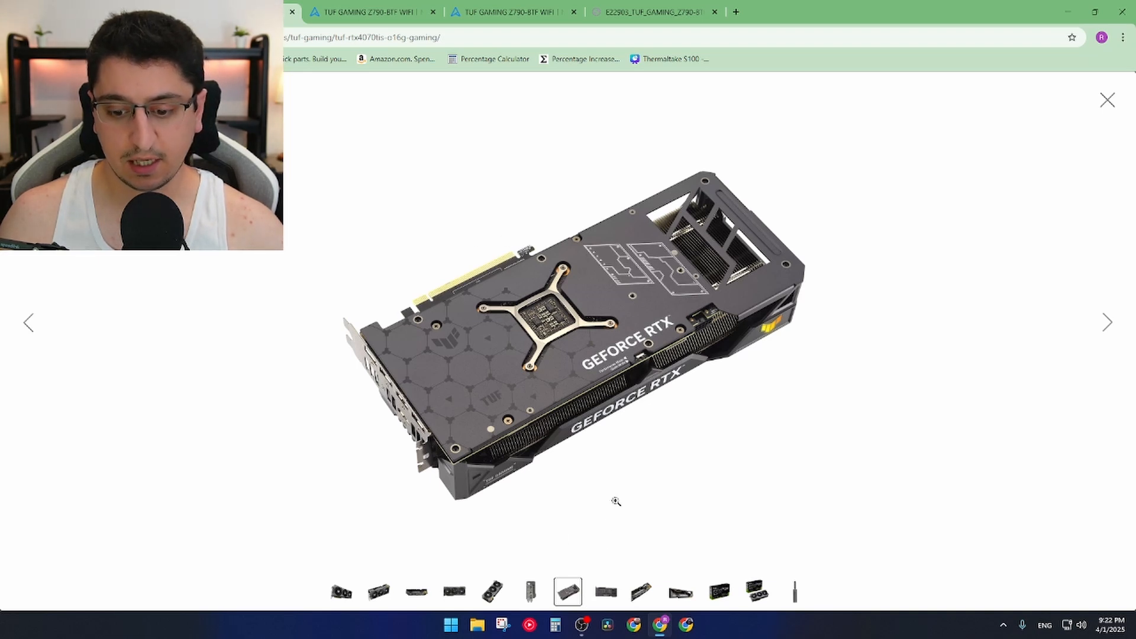
# View the TUF RTX 4070 Ti card's side photo, then return to the motherboard's rear-side photo.
pyautogui.click(606, 593)
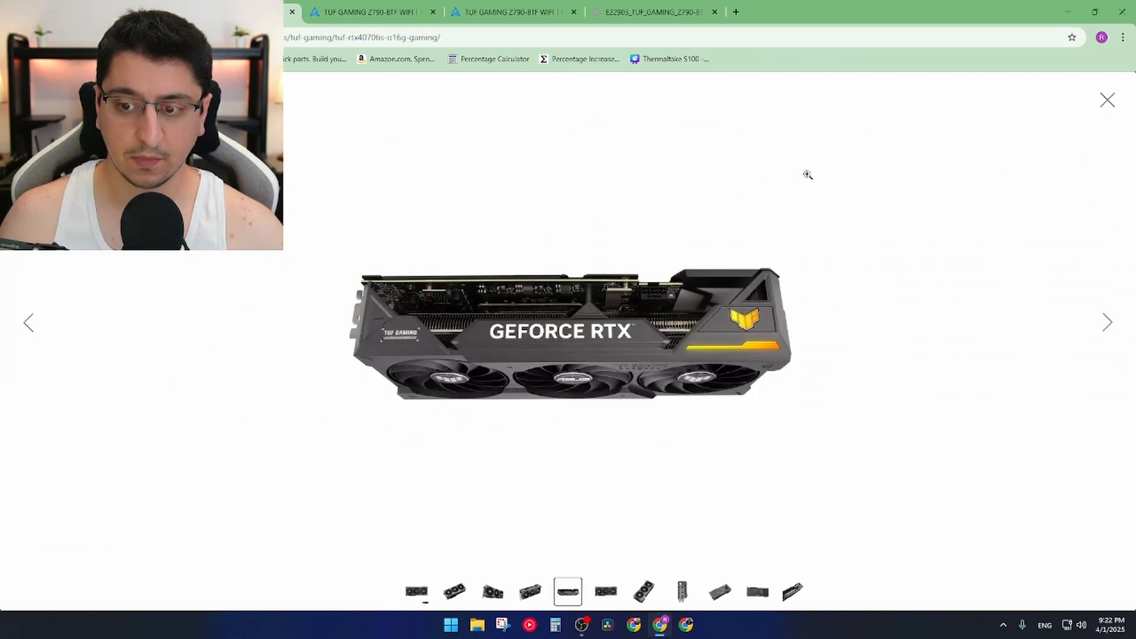
pyautogui.click(808, 175)
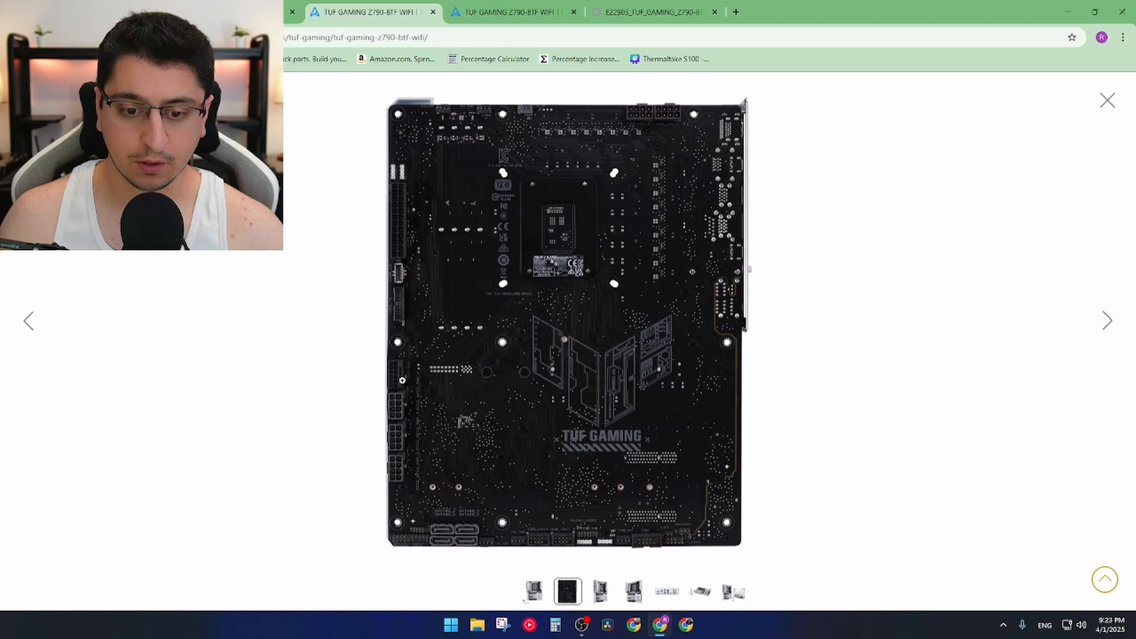
# Scroll the Z790-BTF WIFI Manual & Document list, then switch to the E22903 manual PDF.
pyautogui.click(537, 241)
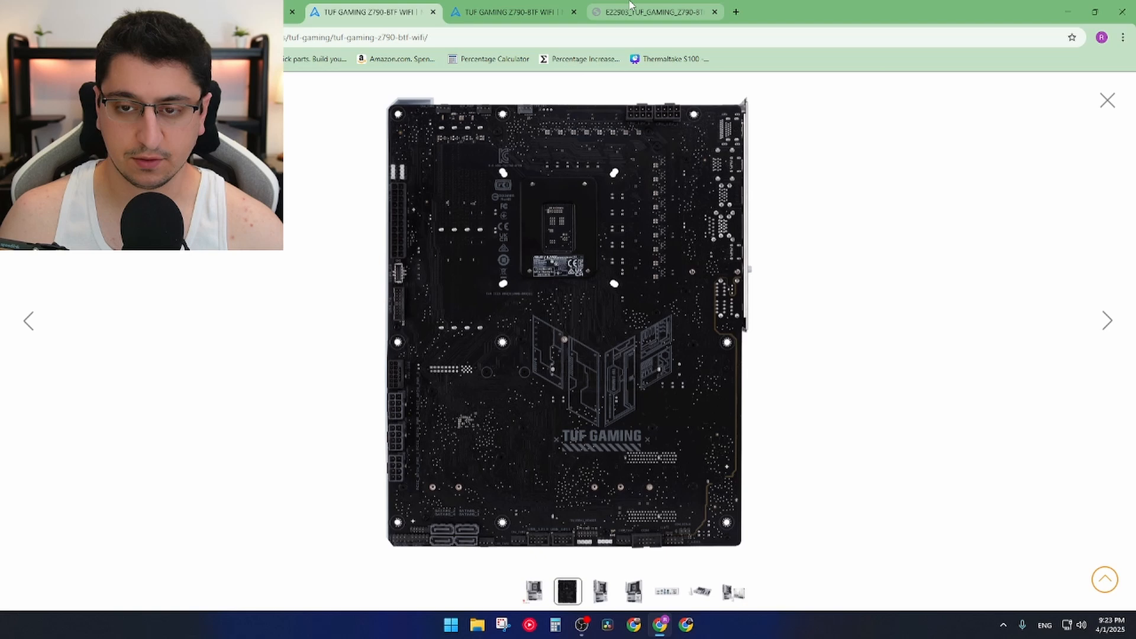
pyautogui.click(650, 11)
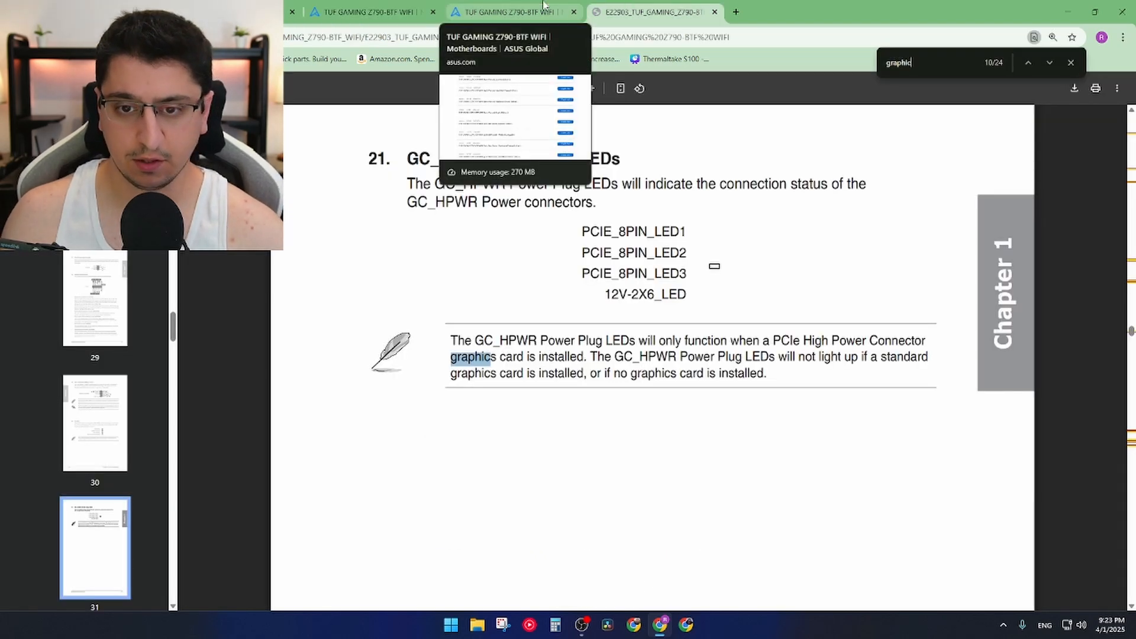
pyautogui.click(505, 11)
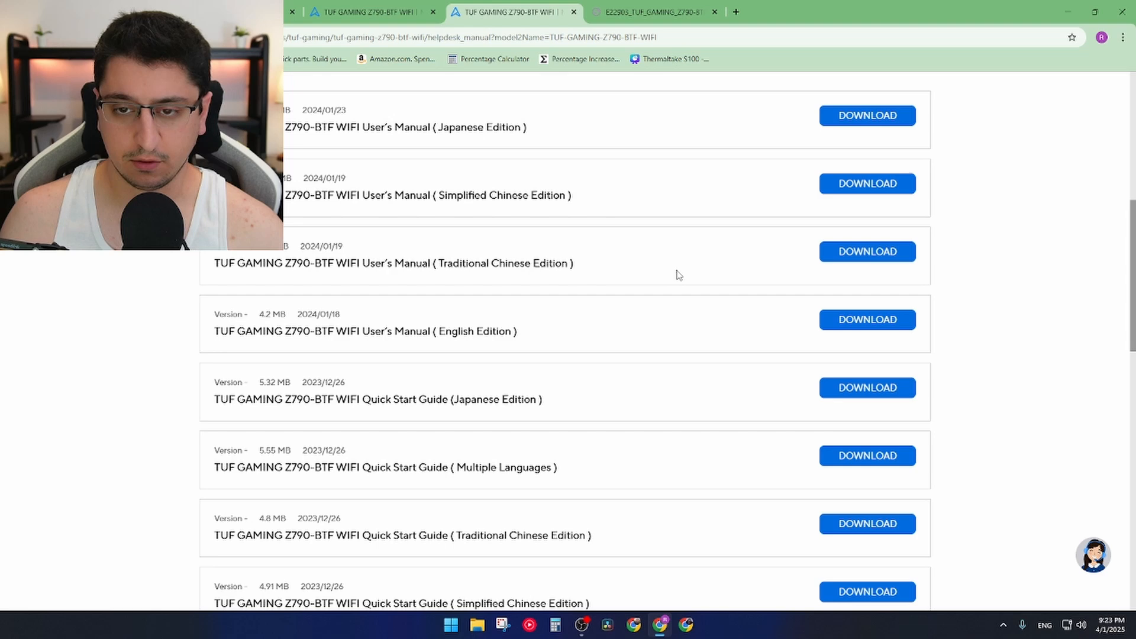
pyautogui.scroll(3)
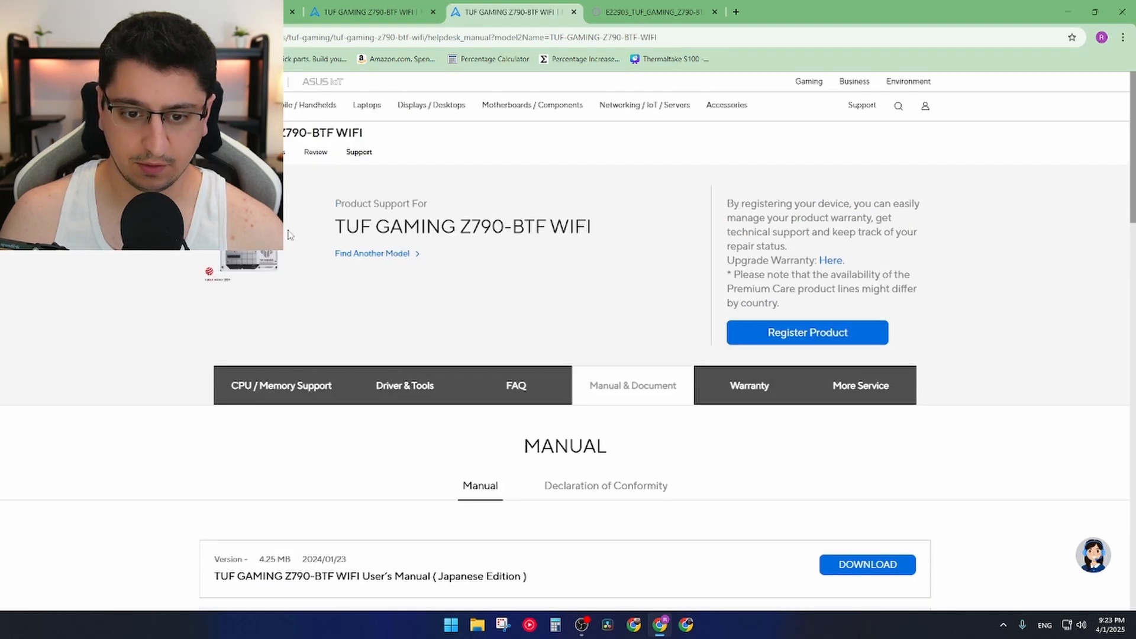
pyautogui.moveTo(468, 264)
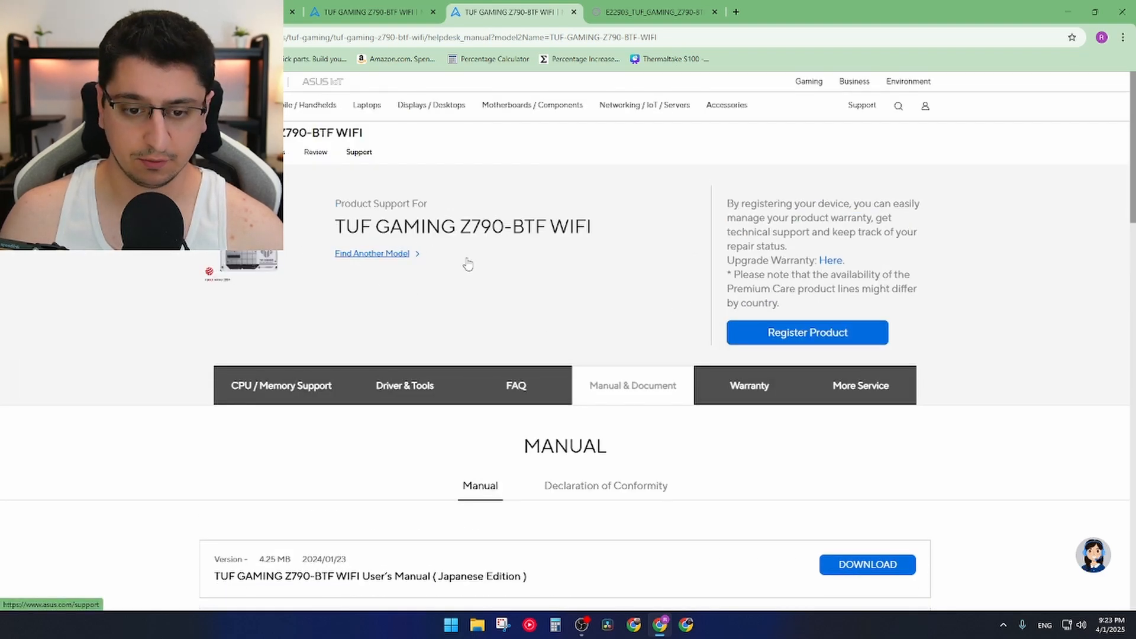
pyautogui.scroll(-3)
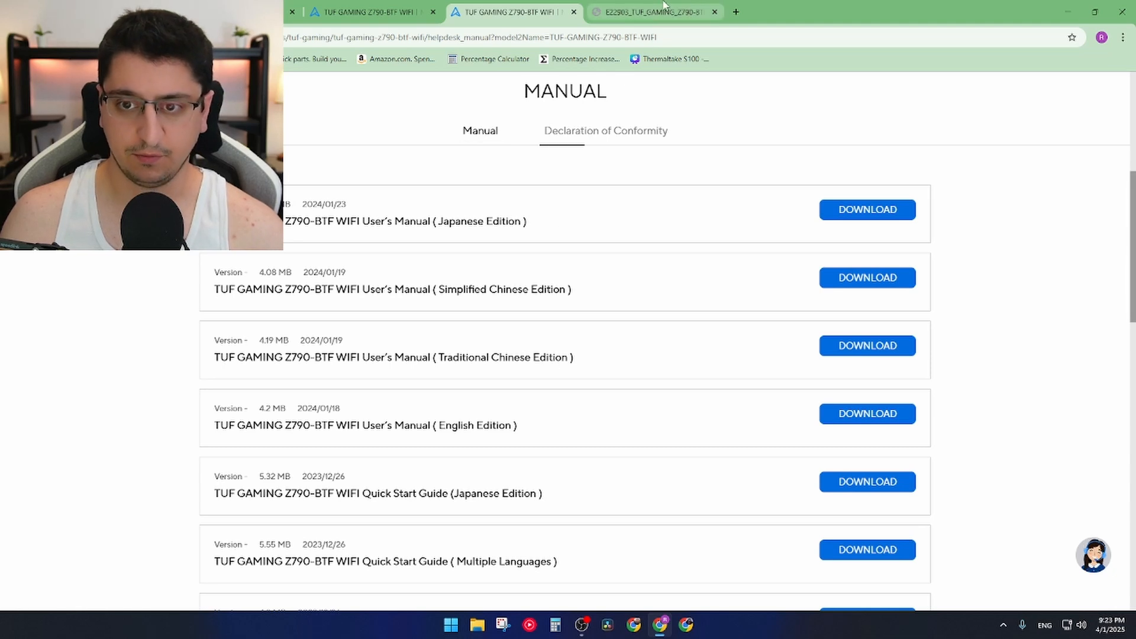
pyautogui.click(650, 12)
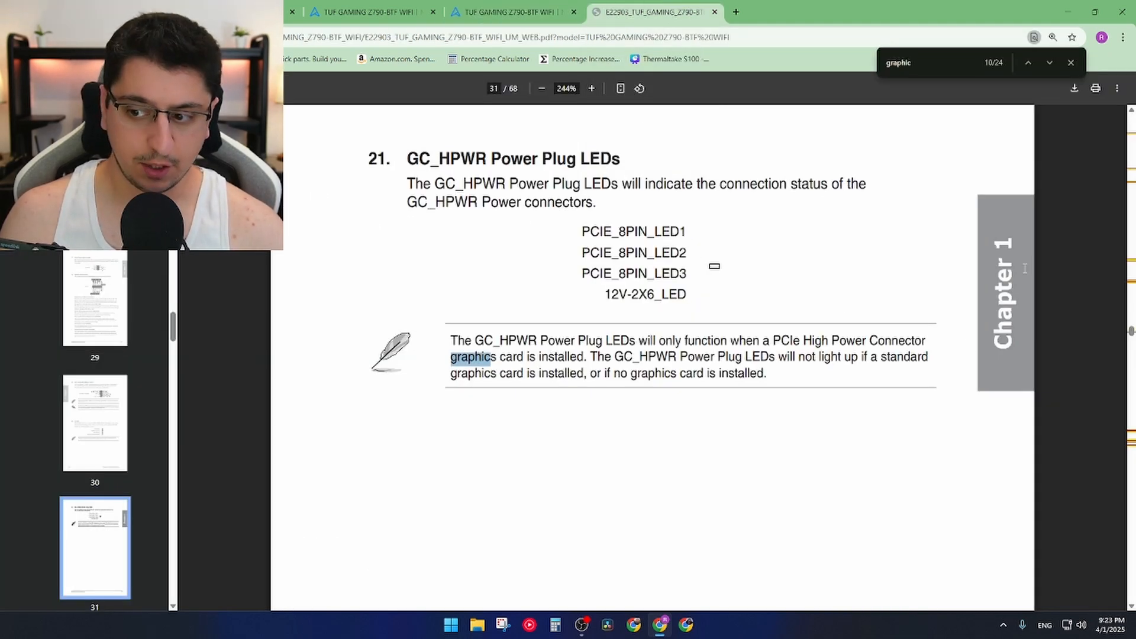
pyautogui.scroll(-3)
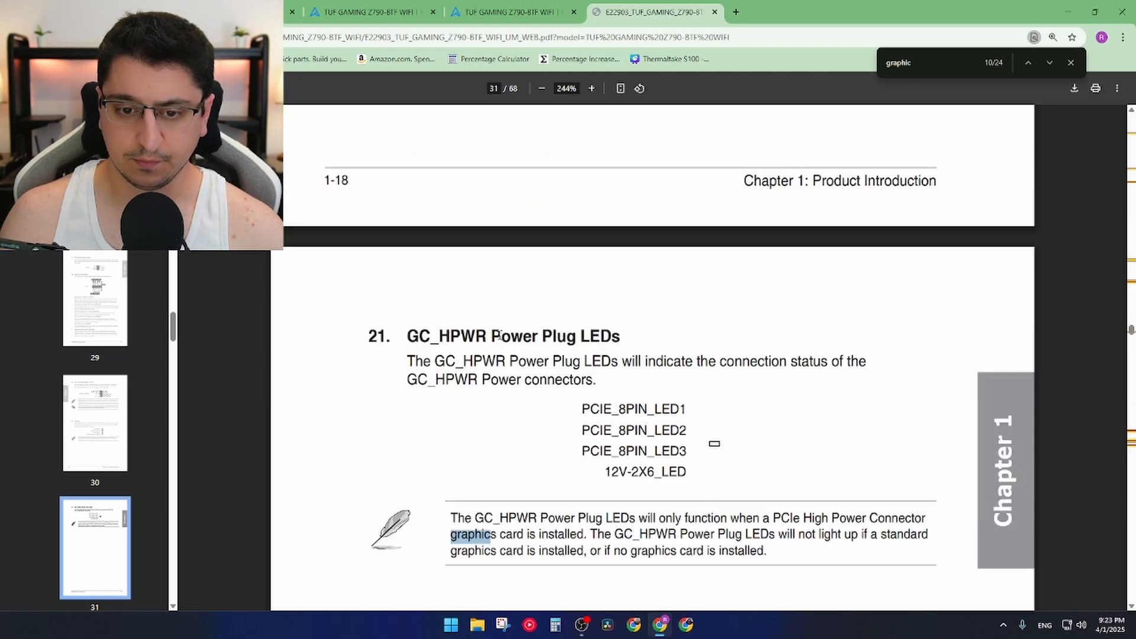
pyautogui.scroll(-3)
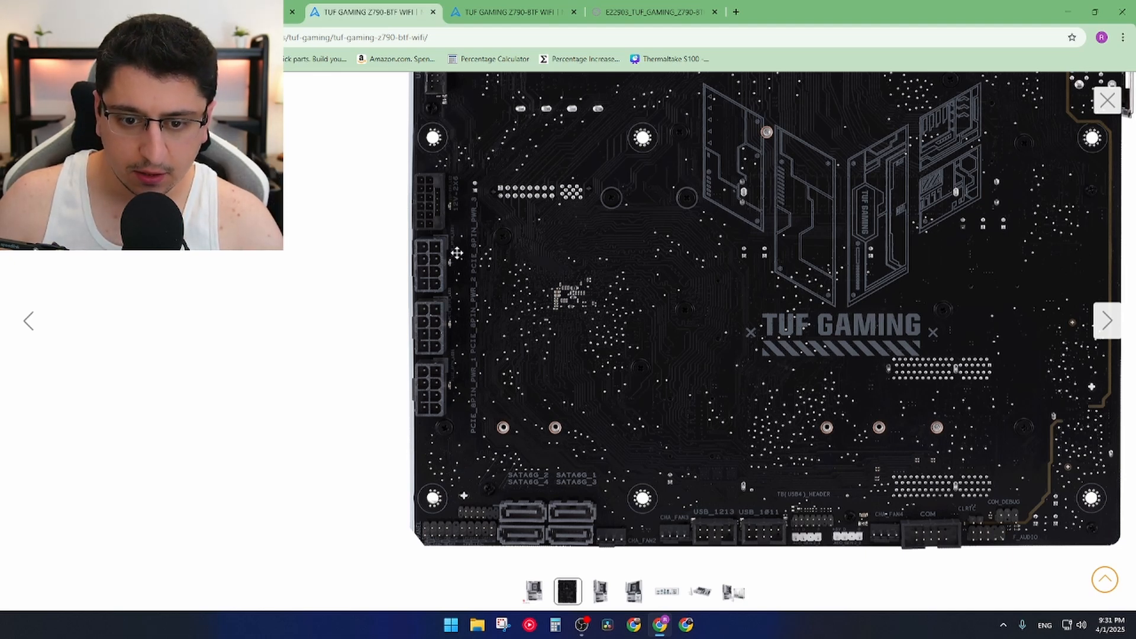
pyautogui.moveTo(450, 365)
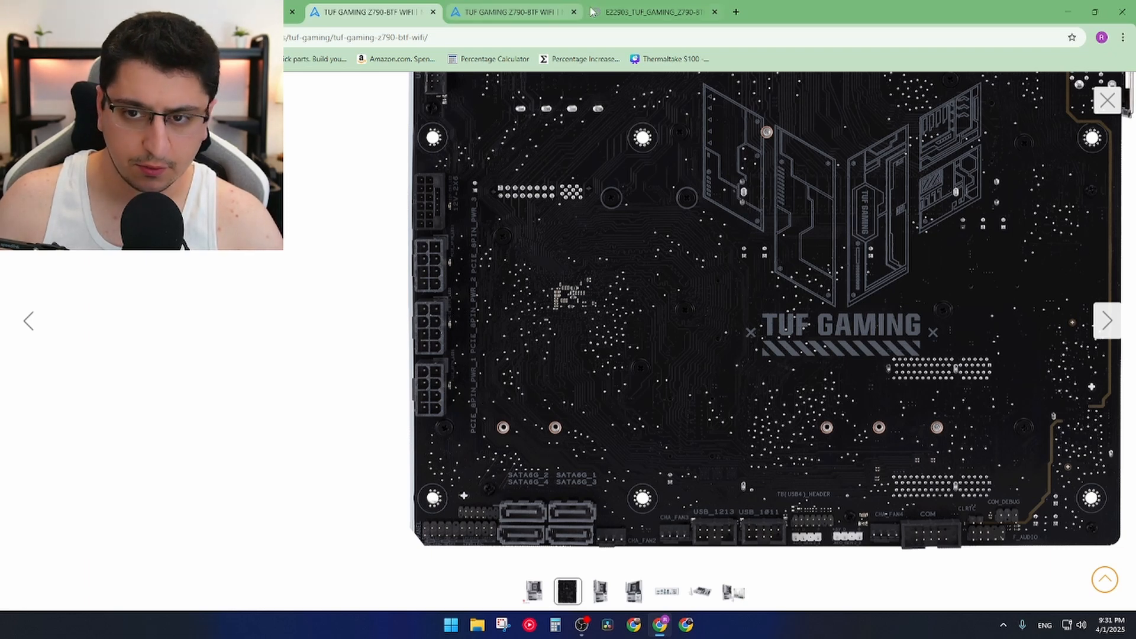
# Switch to the E22903 manual PDF showing page 31's GC_HPWR Power Plug LEDs section.
pyautogui.click(650, 11)
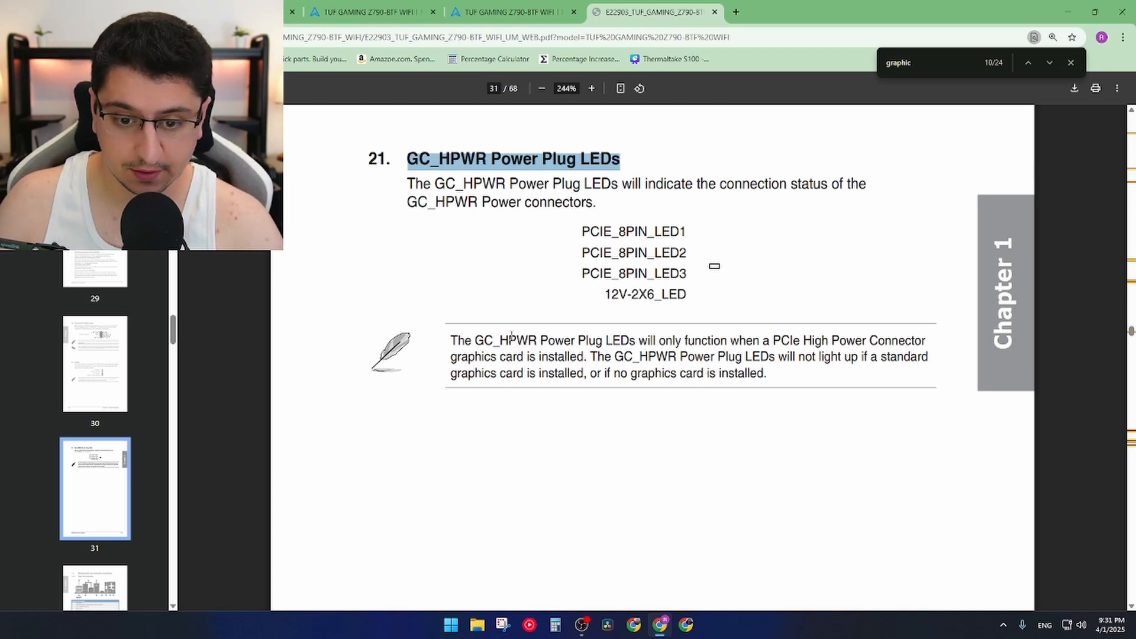
# Select the GC_HPWR heading and note text about standard or missing graphics cards on page 31.
pyautogui.moveTo(450, 341); pyautogui.dragTo(904, 366)
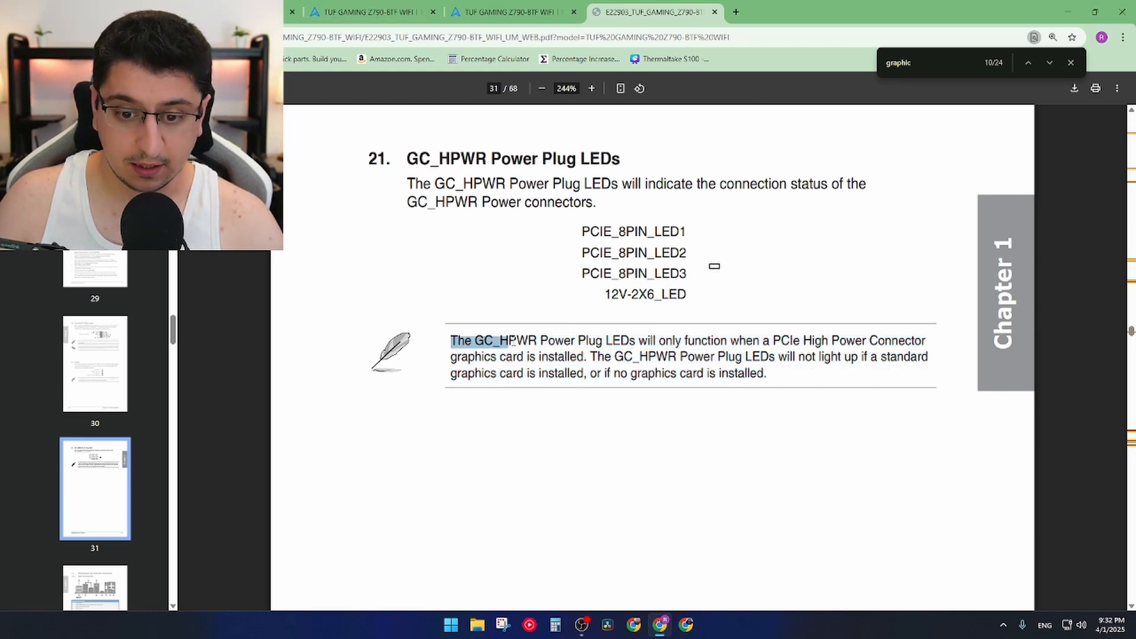
pyautogui.moveTo(506, 341); pyautogui.dragTo(634, 341)
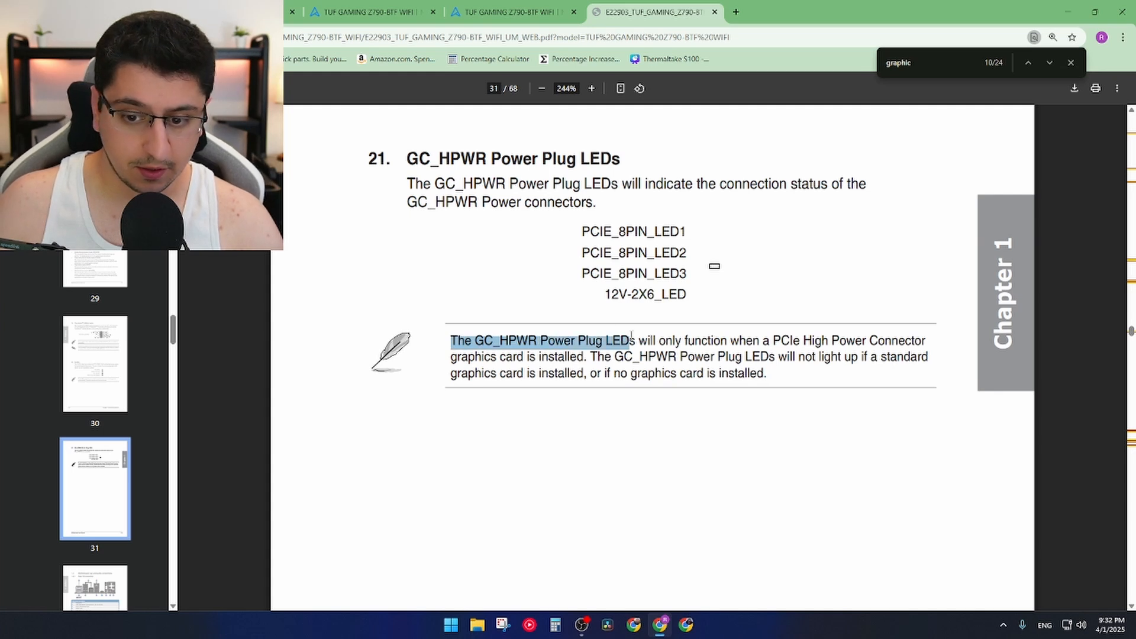
pyautogui.moveTo(633, 341); pyautogui.dragTo(779, 341)
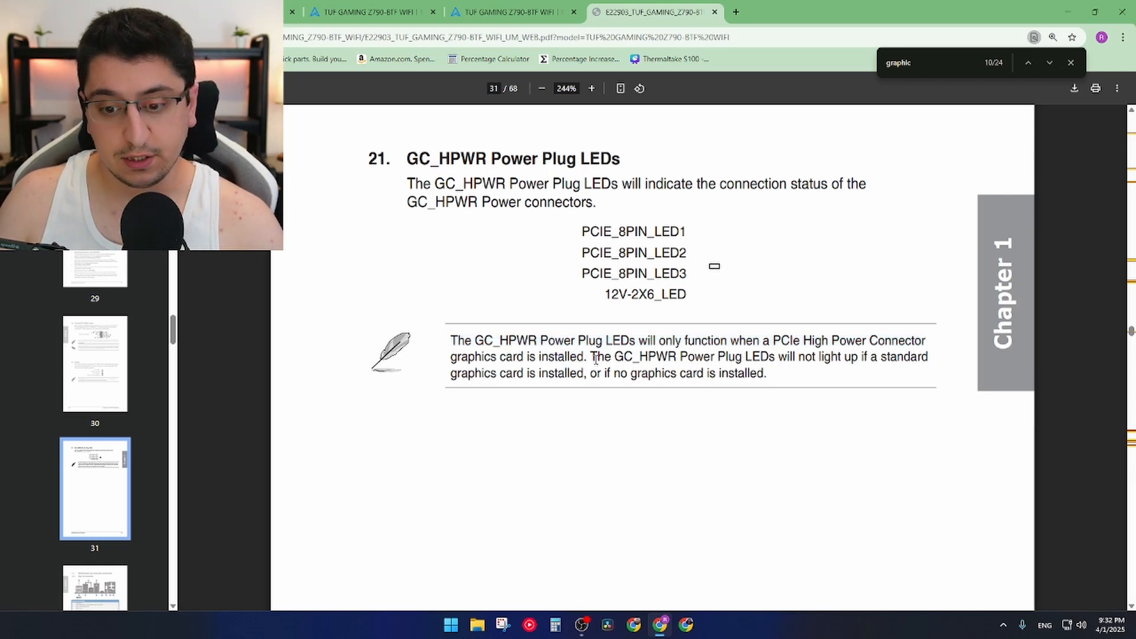
pyautogui.moveTo(591, 357); pyautogui.dragTo(808, 357)
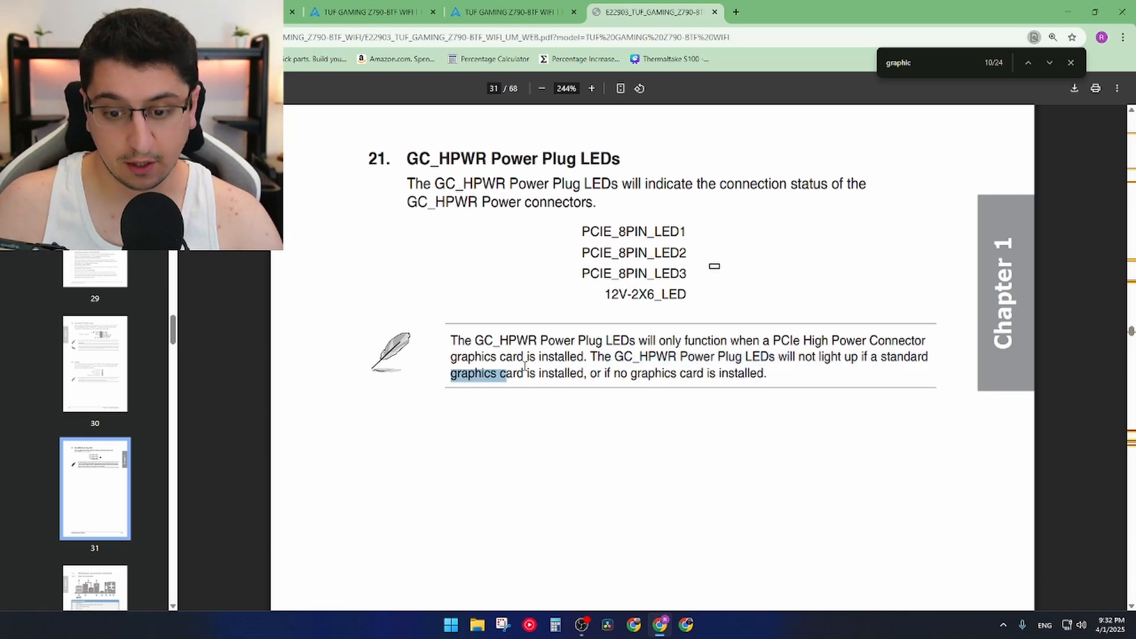
pyautogui.moveTo(507, 374); pyautogui.dragTo(642, 374)
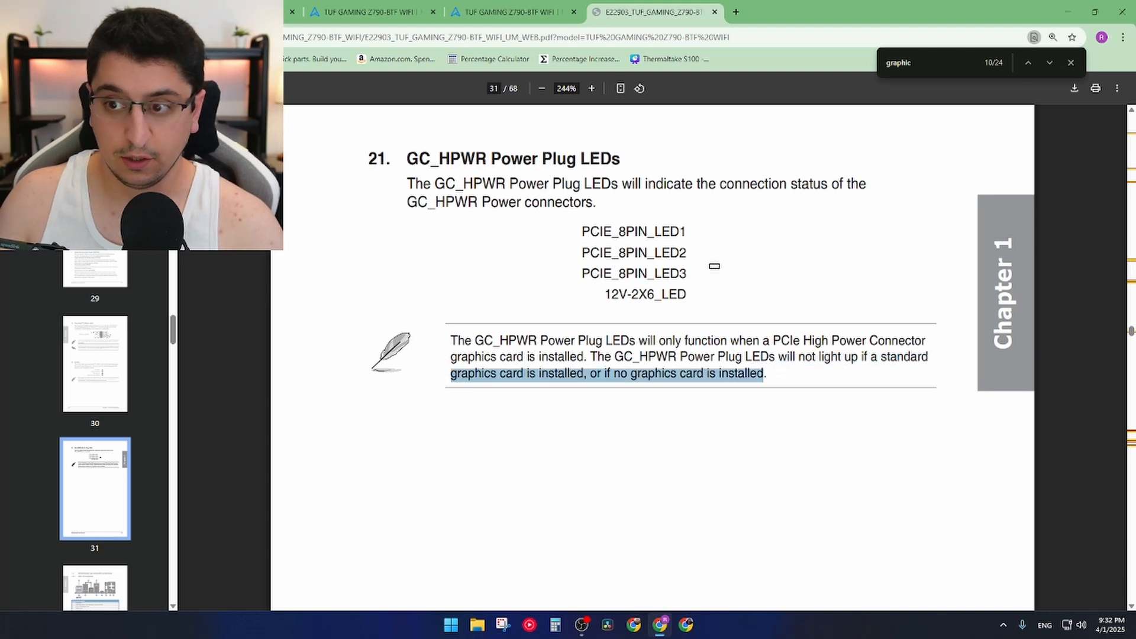
pyautogui.click(373, 10)
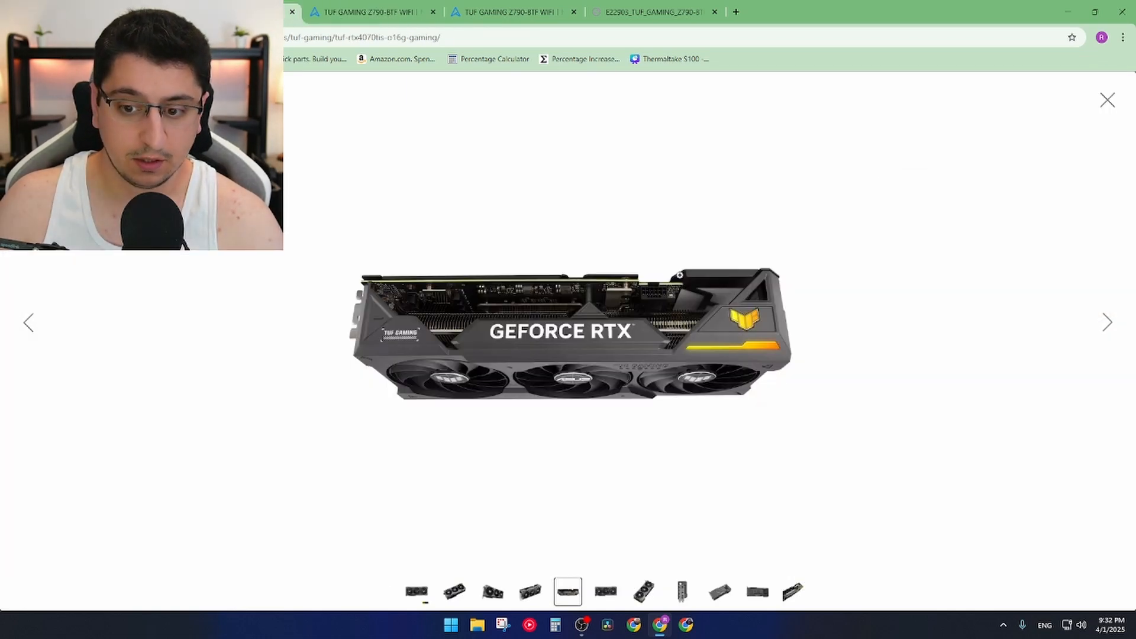
# Cycle through the card gallery, Z790-BTF product page and manual PDF to reach the downloads list.
pyautogui.click(376, 11)
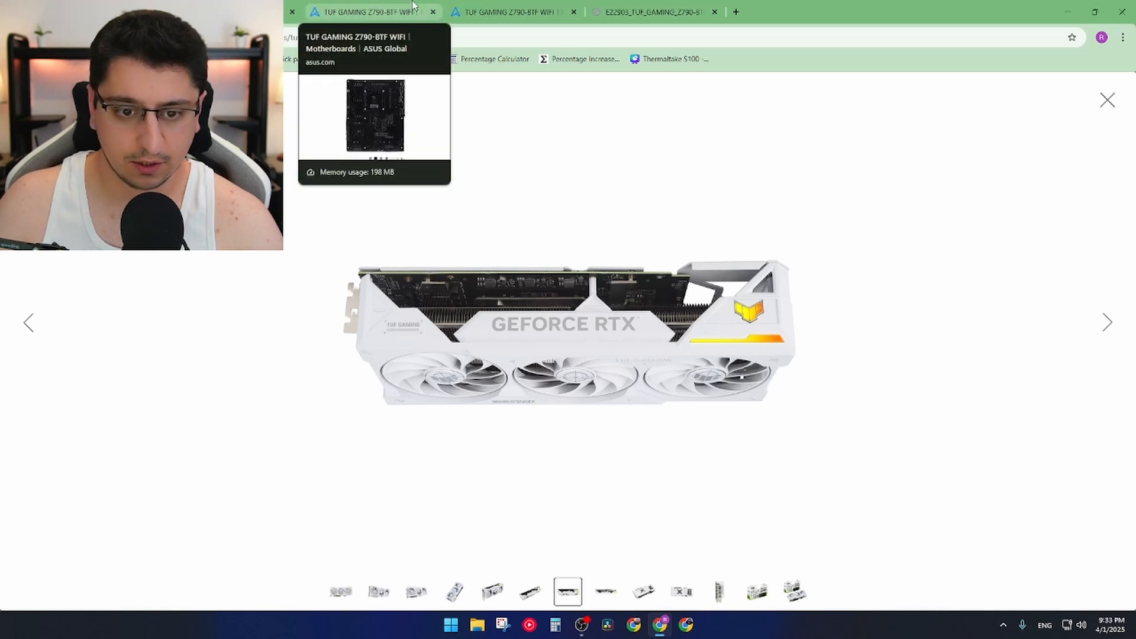
pyautogui.moveTo(311, 7)
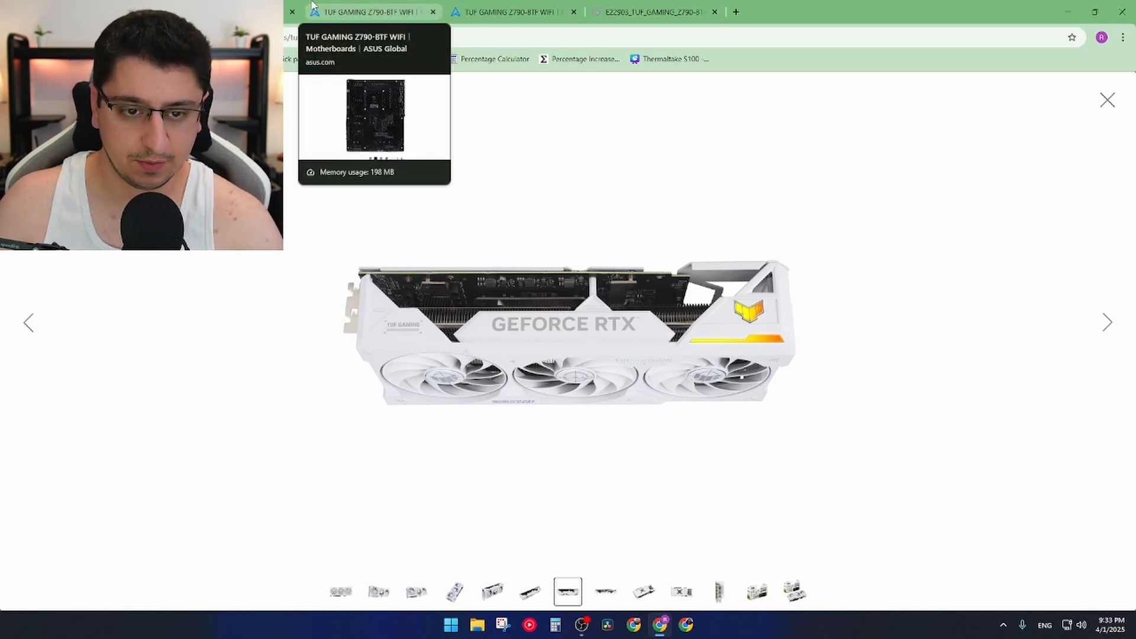
pyautogui.click(510, 10)
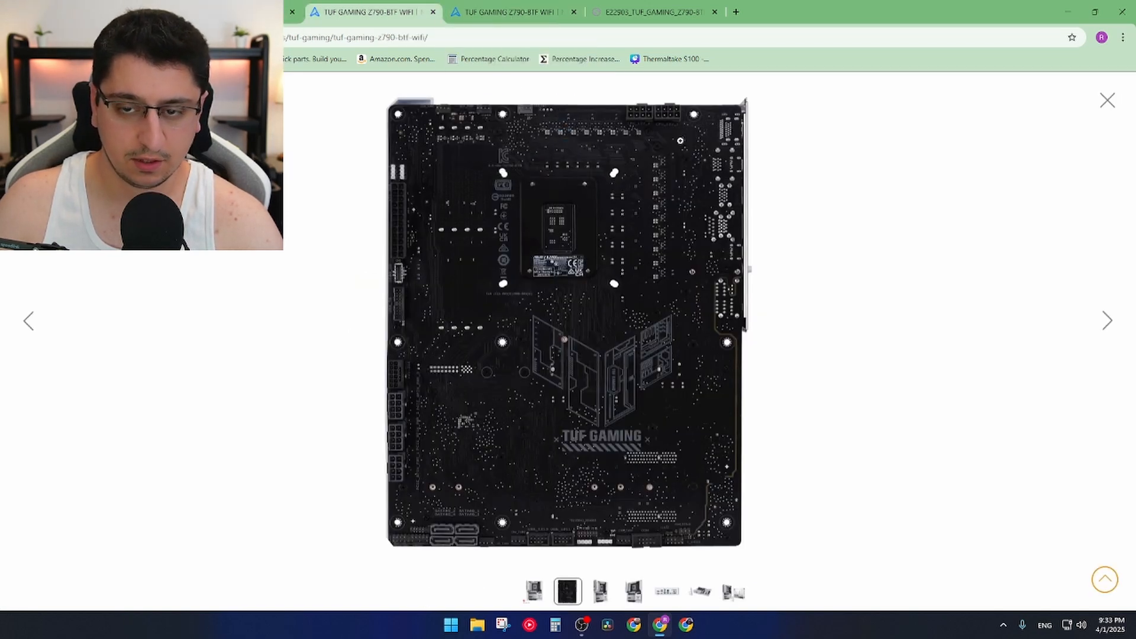
pyautogui.click(650, 12)
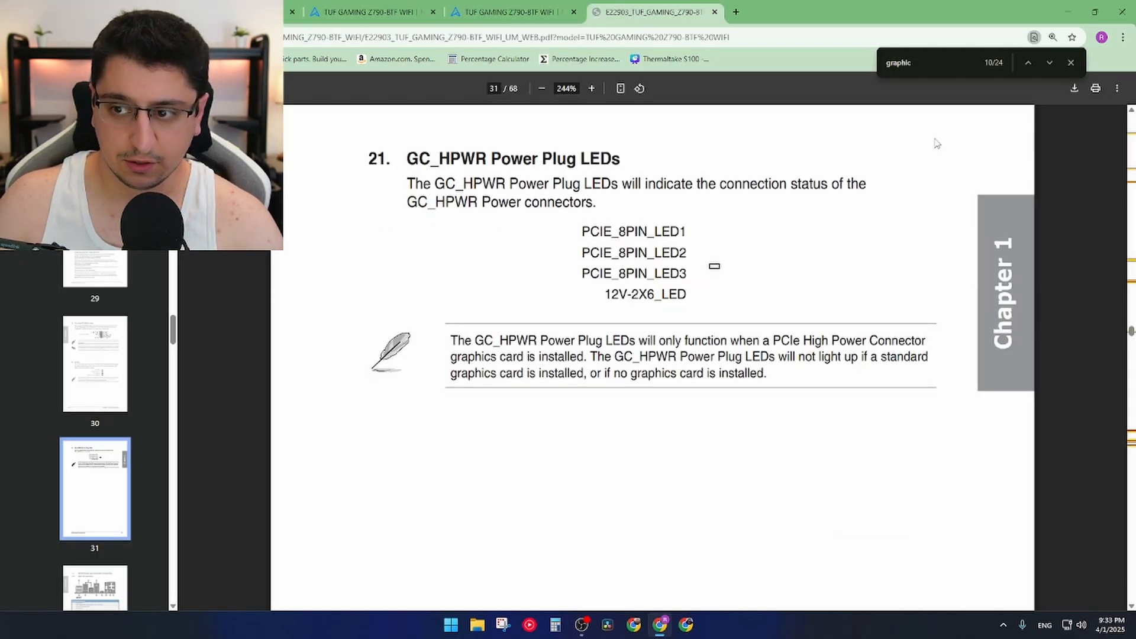
pyautogui.click(369, 12)
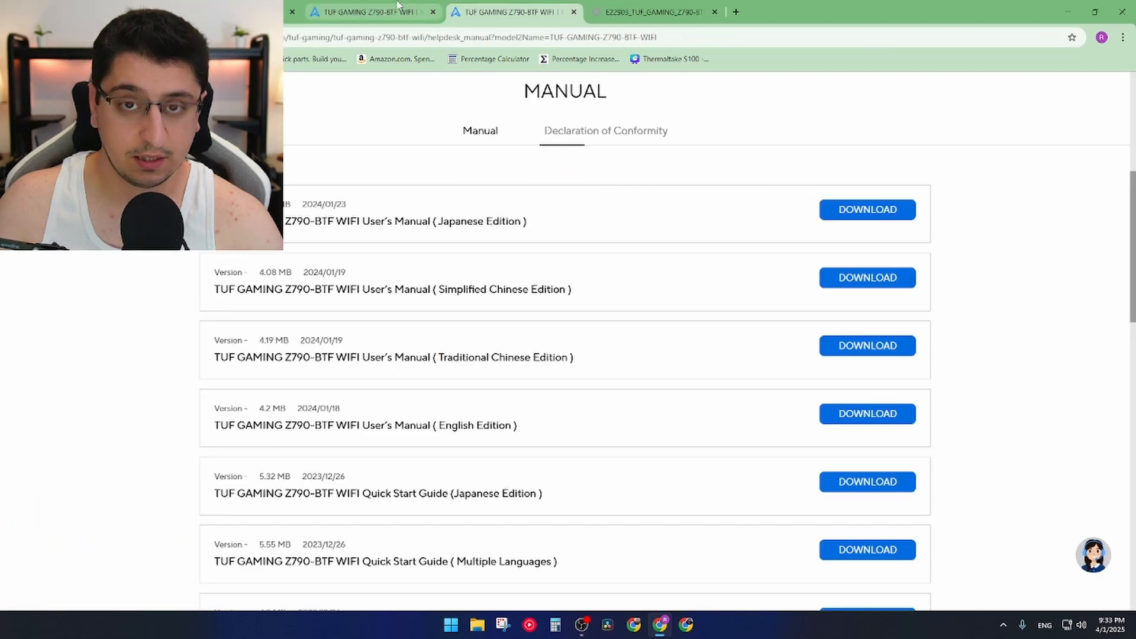